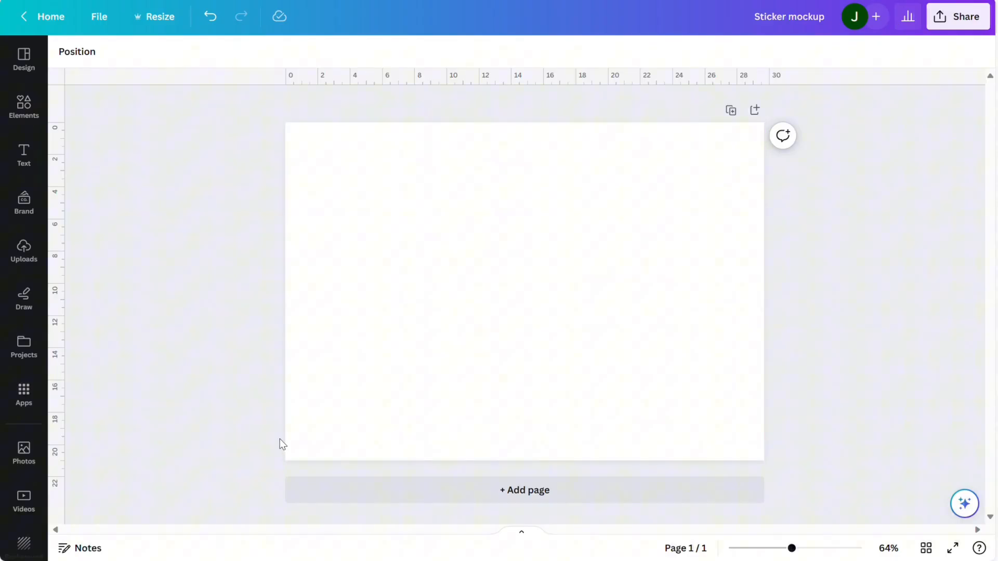
Step: Search Elements for 'cute frog' and browse the Graphics results
left_click(23, 107)
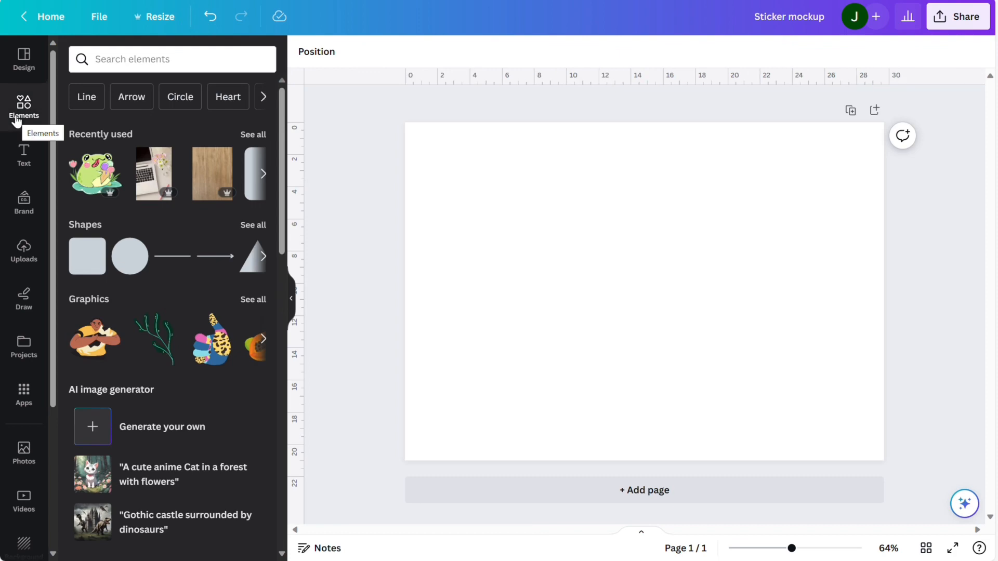
left_click(172, 58)
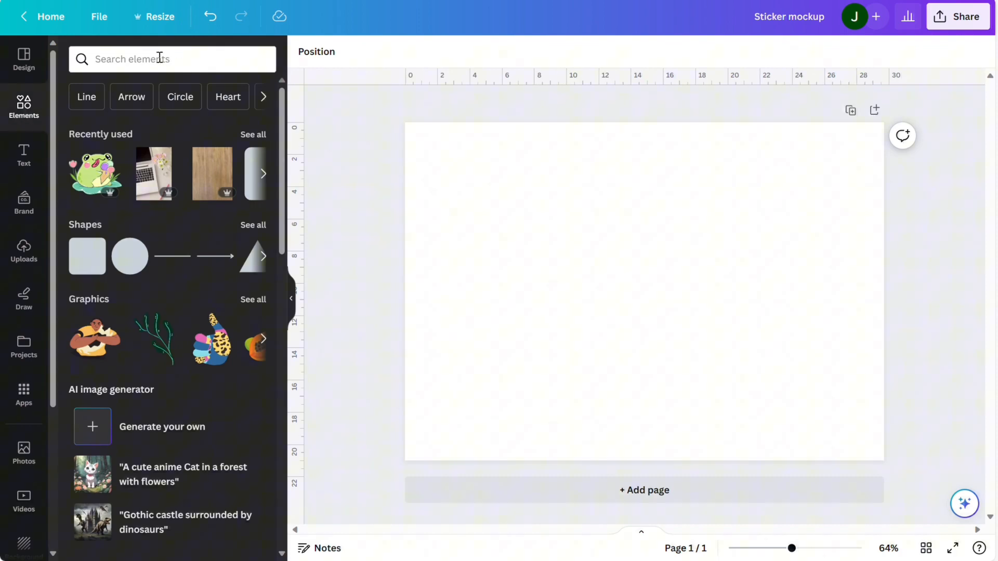
type("cute fo")
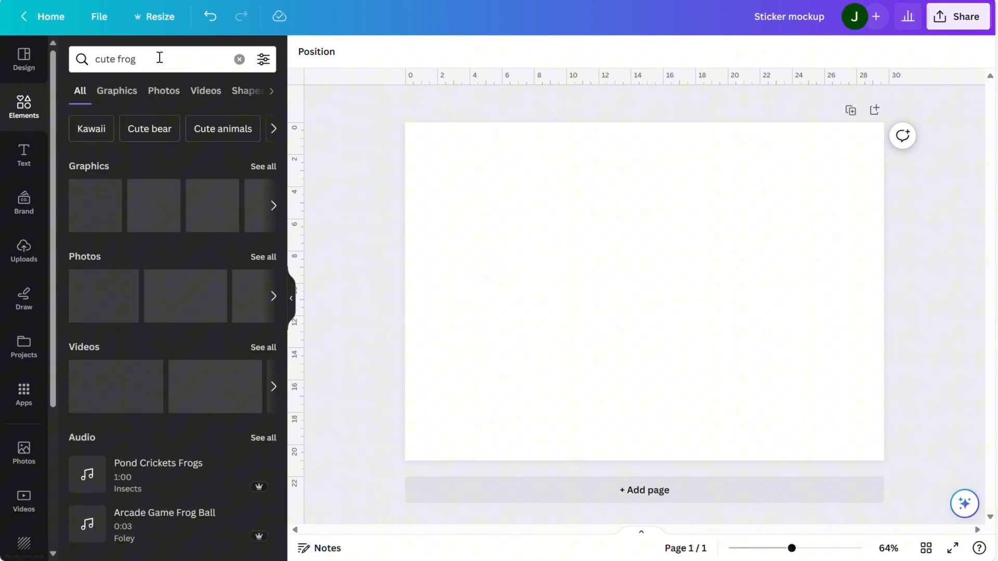
left_click(117, 90)
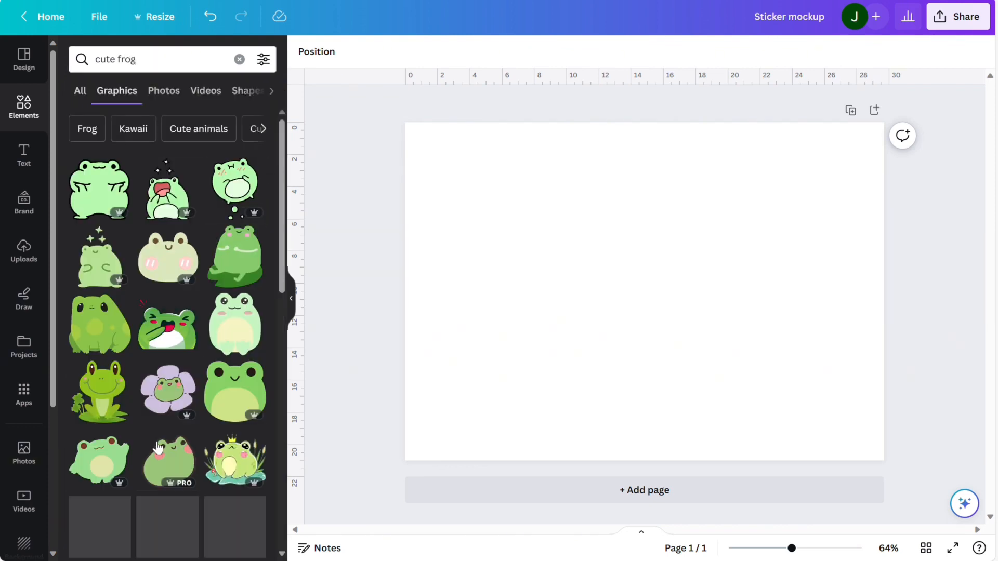
scroll("down", 3)
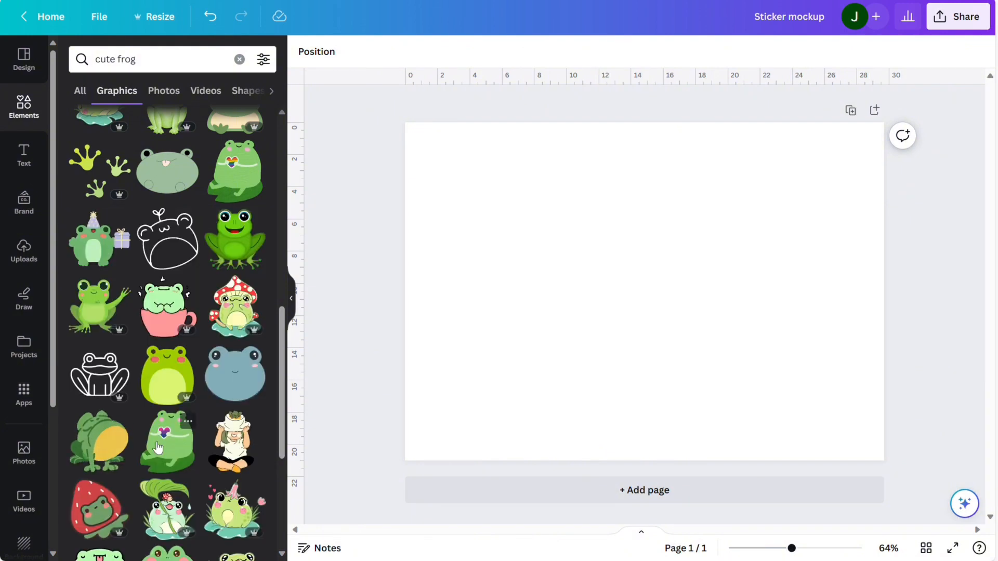
scroll("down", 3)
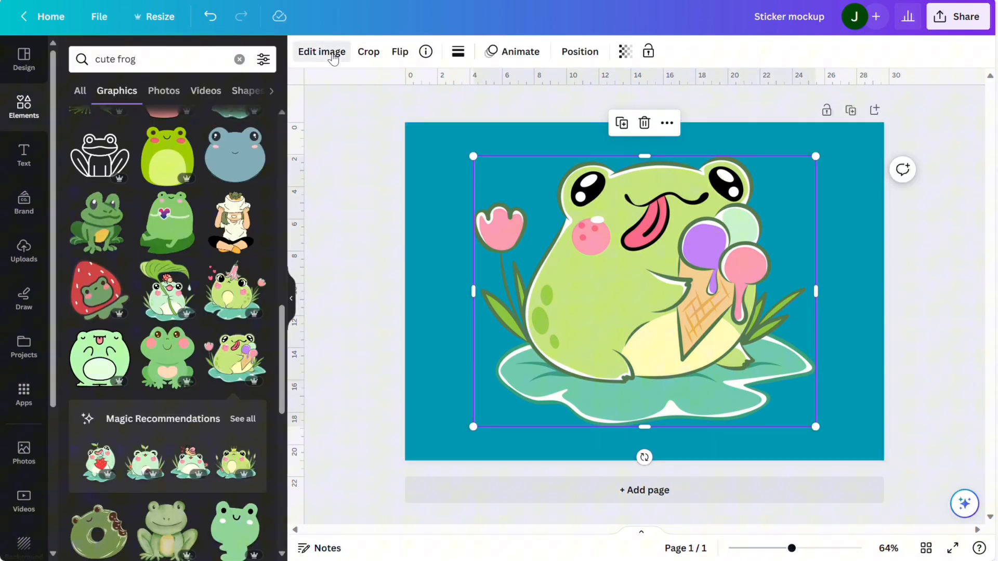
Step: Open Edit image for the ice-cream frog graphic
left_click(321, 52)
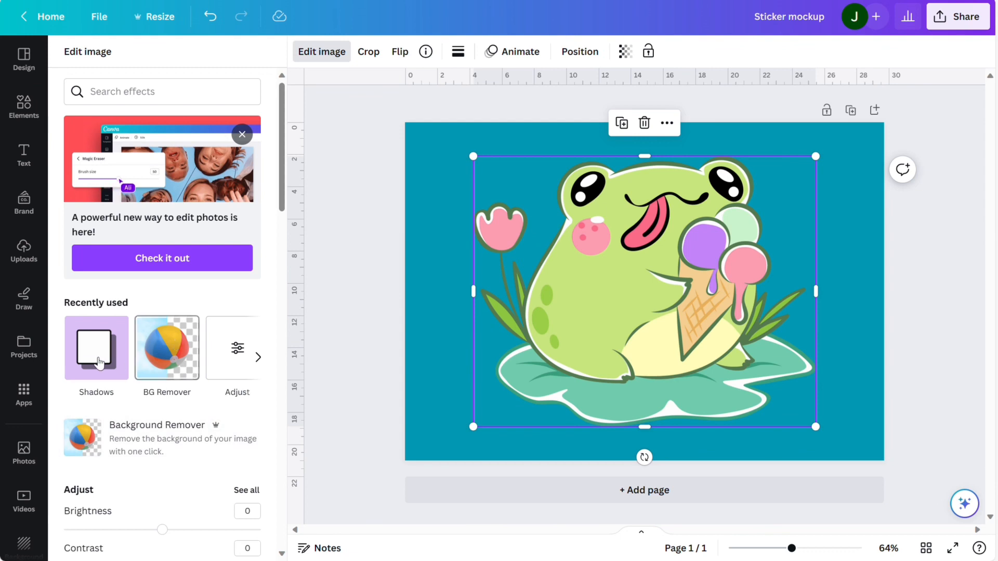
Step: Apply the Glow shadow to the frog and open its settings
left_click(96, 349)
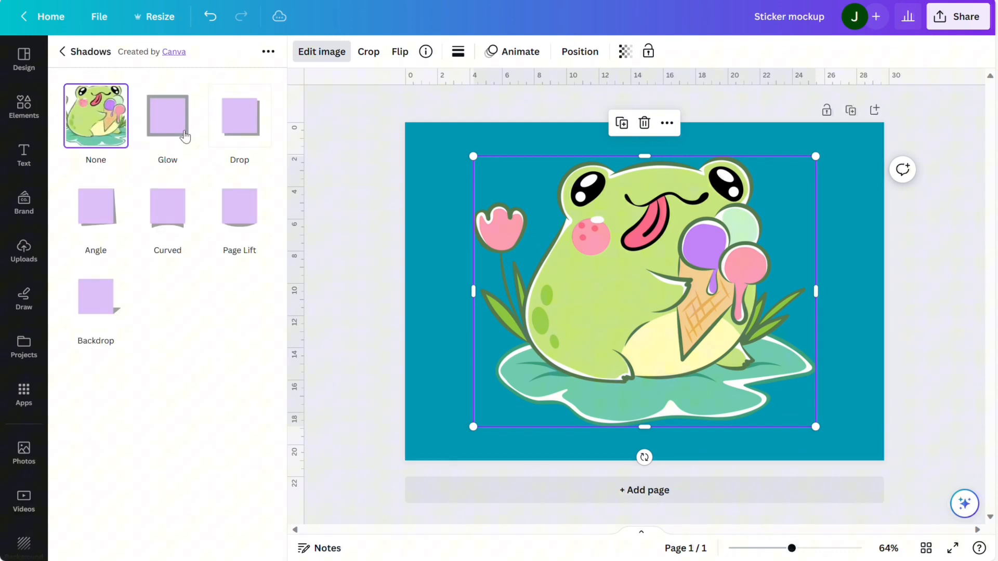
left_click(168, 116)
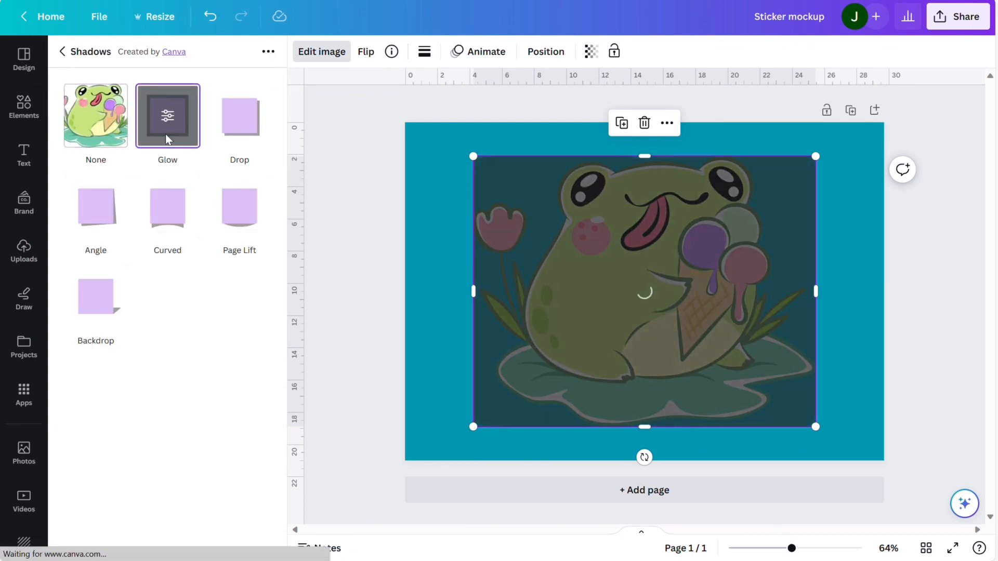
left_click(168, 116)
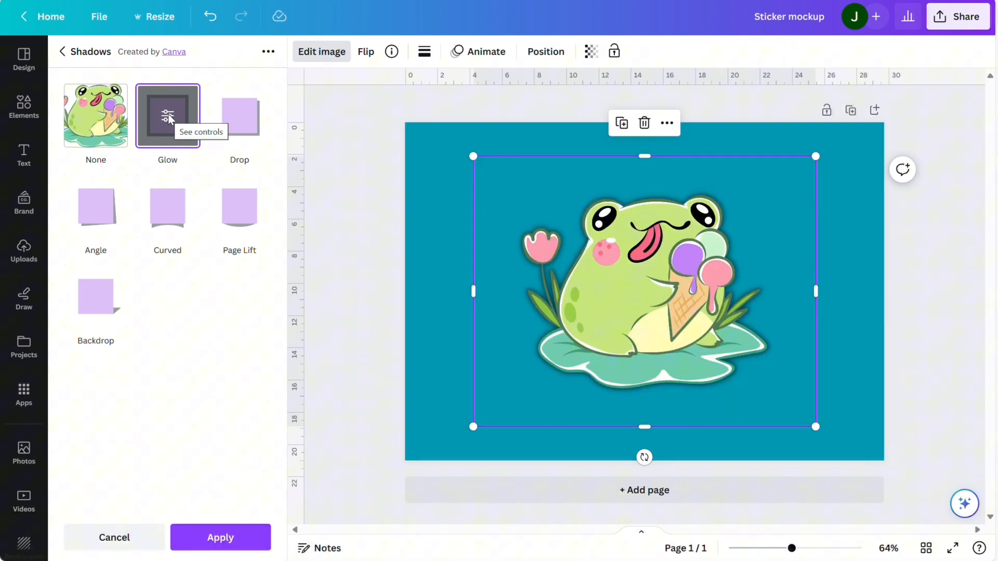
left_click(168, 115)
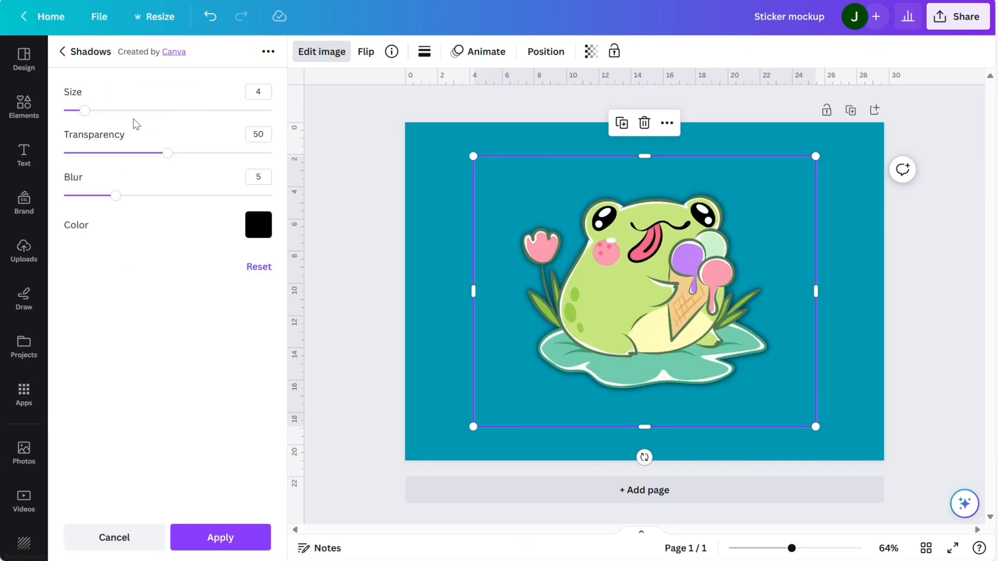
Step: Set the glow to size 15, transparency 100 and blur 0
left_click_drag(83, 111, 91, 111)
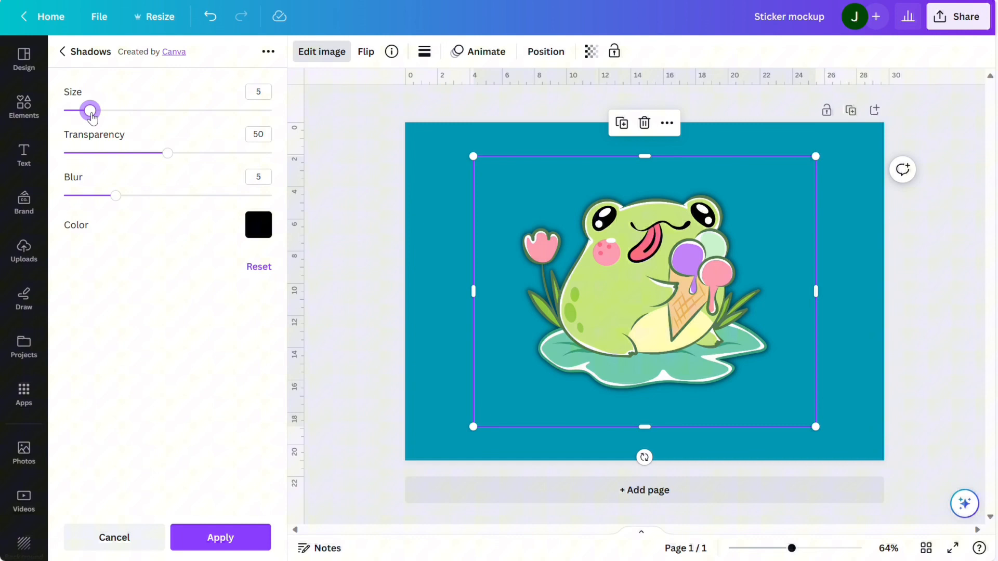
left_click_drag(89, 110, 142, 110)
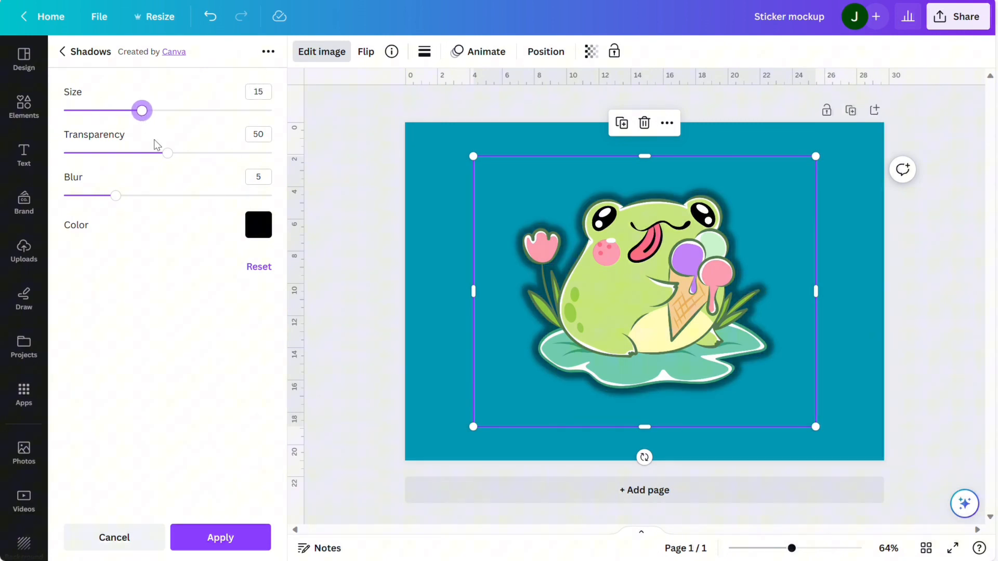
left_click_drag(167, 153, 271, 153)
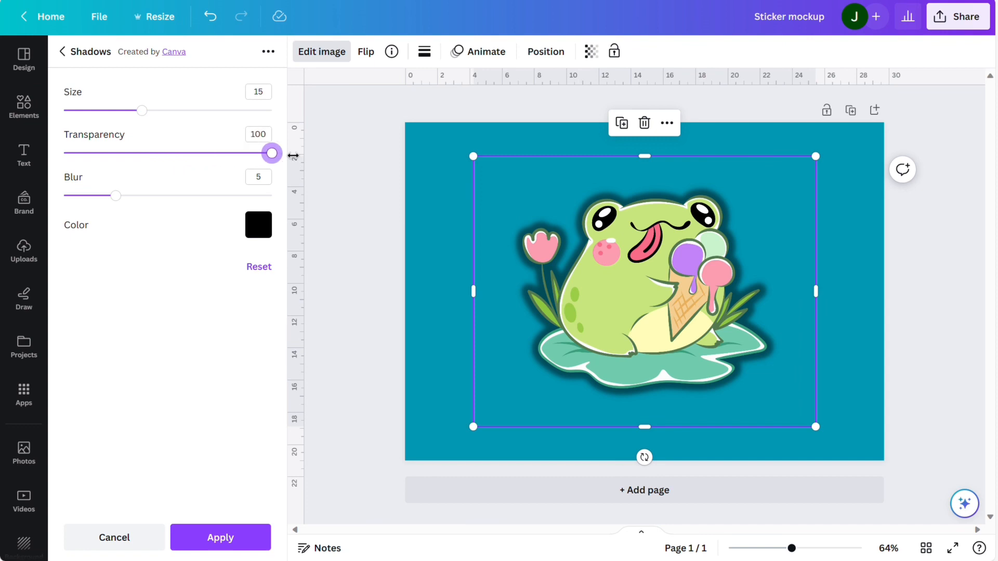
left_click_drag(114, 195, 63, 196)
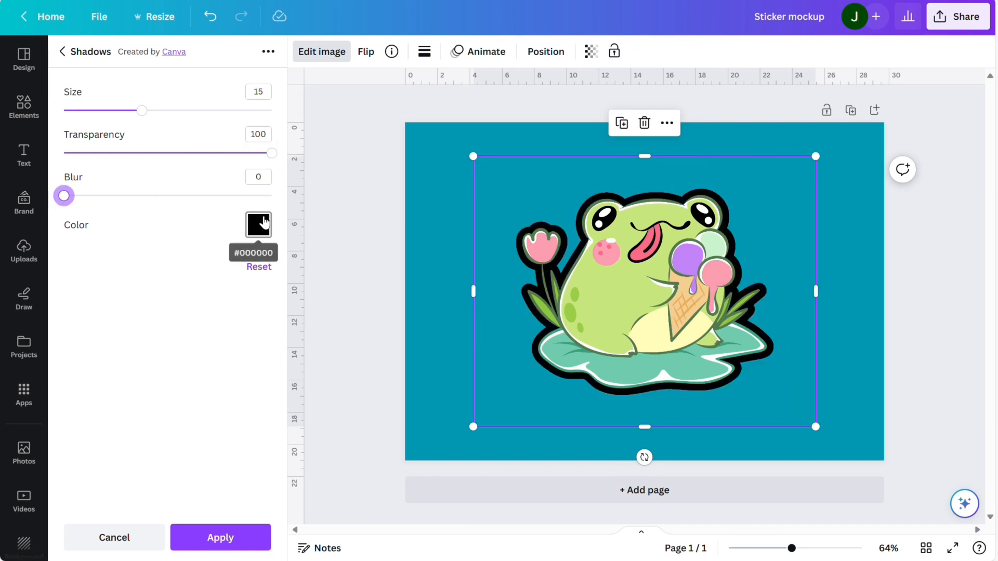
Step: Make the glow outline white at size 13 and apply it
left_click(258, 225)
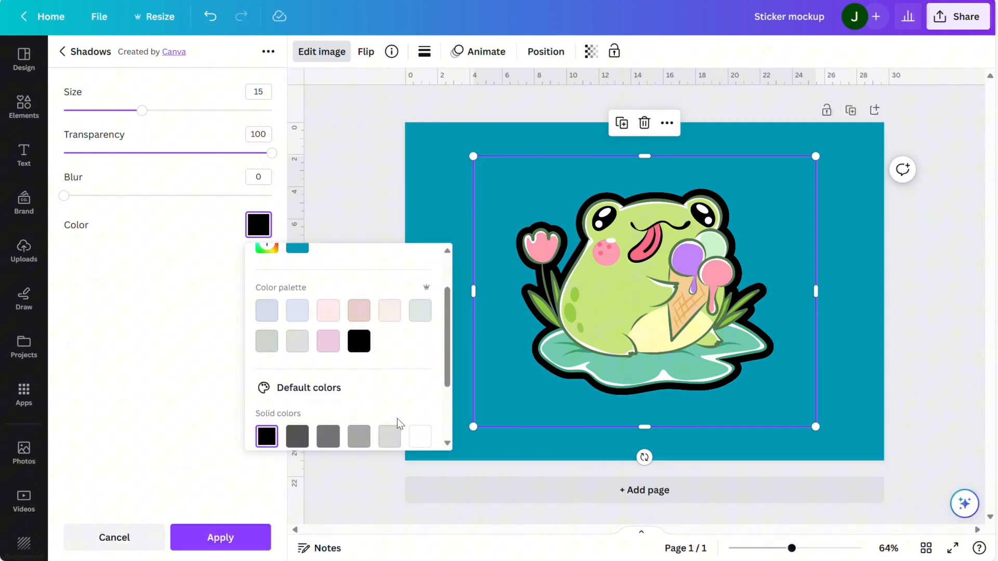
left_click(419, 436)
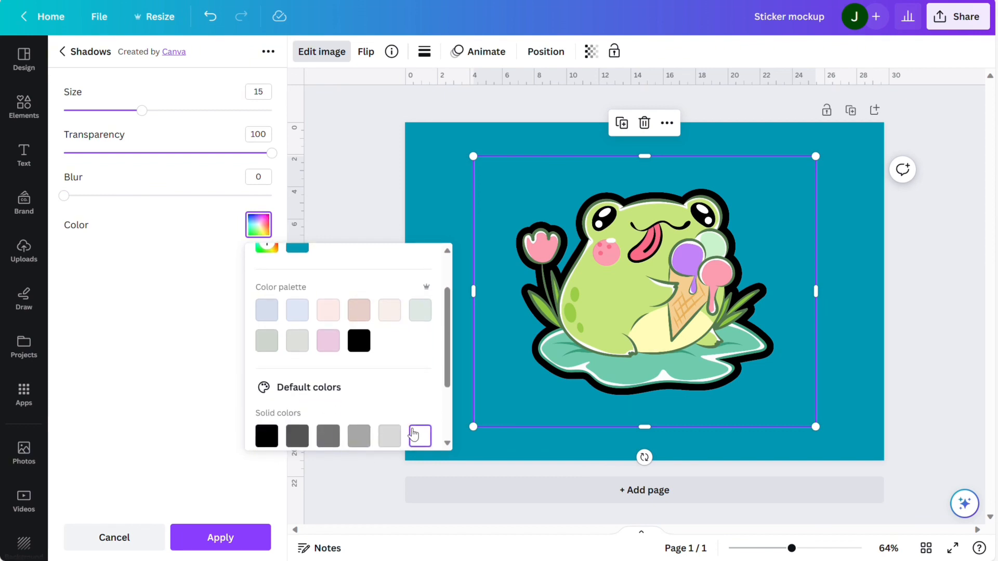
left_click(420, 436)
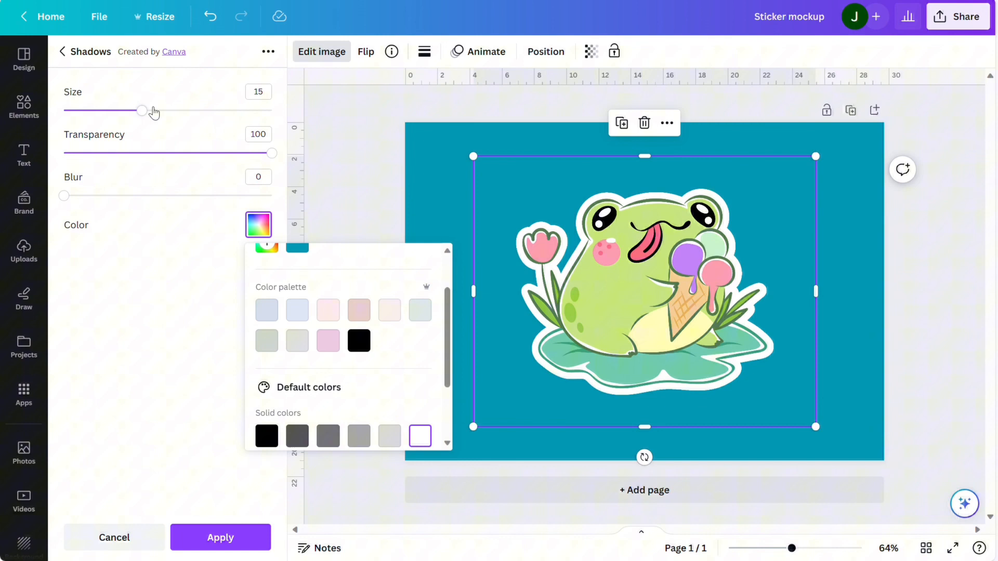
left_click_drag(142, 110, 136, 110)
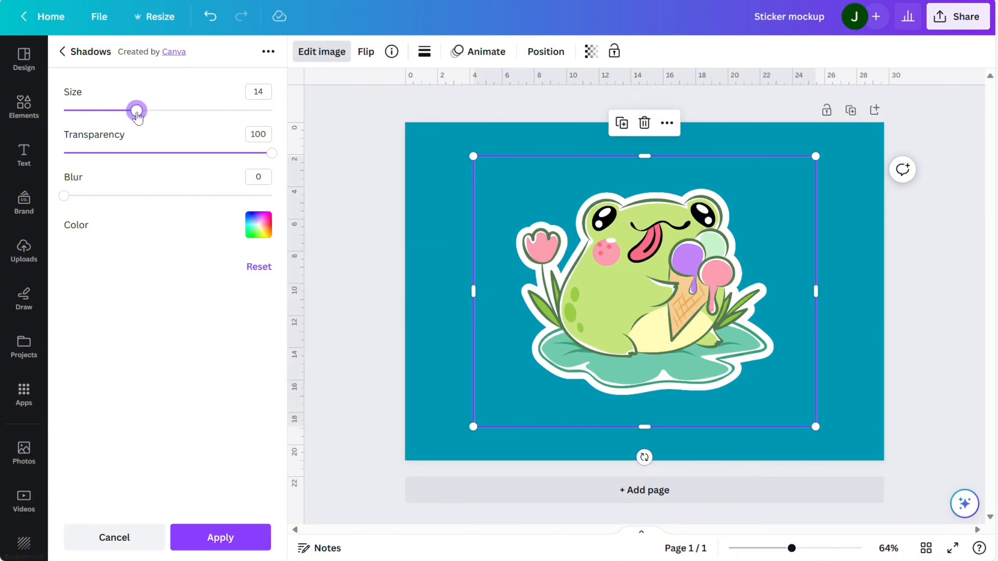
left_click_drag(136, 110, 131, 110)
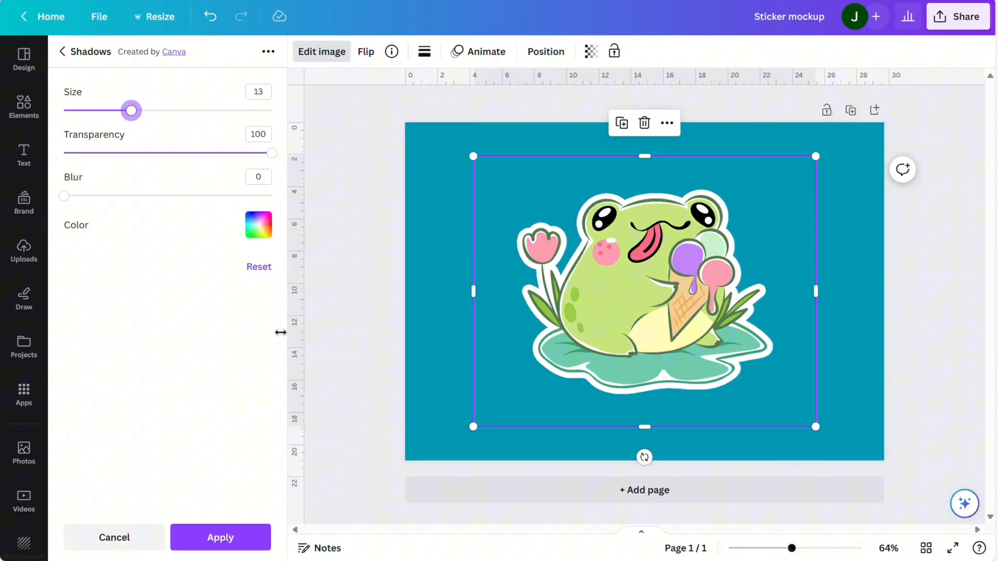
left_click(220, 538)
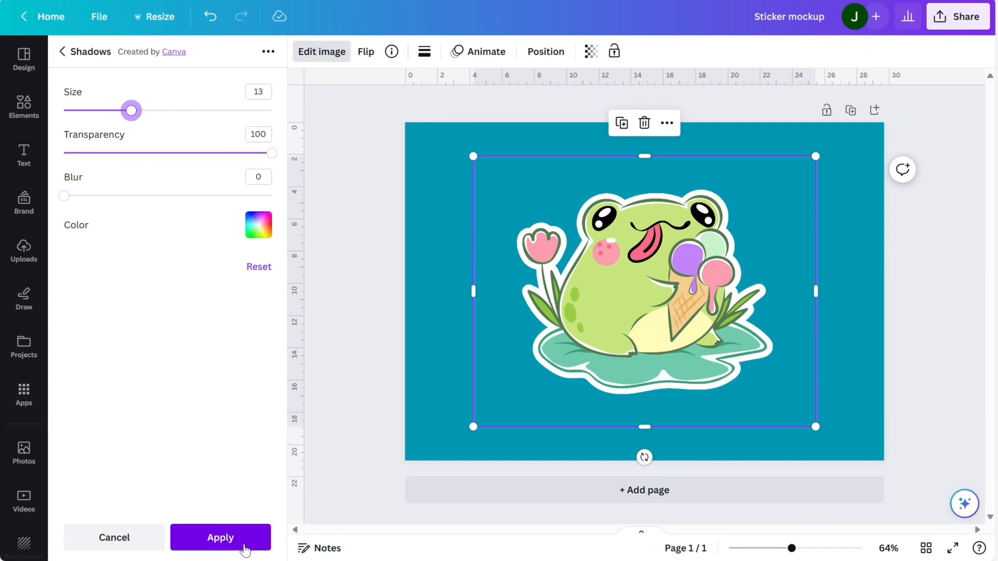
left_click(220, 537)
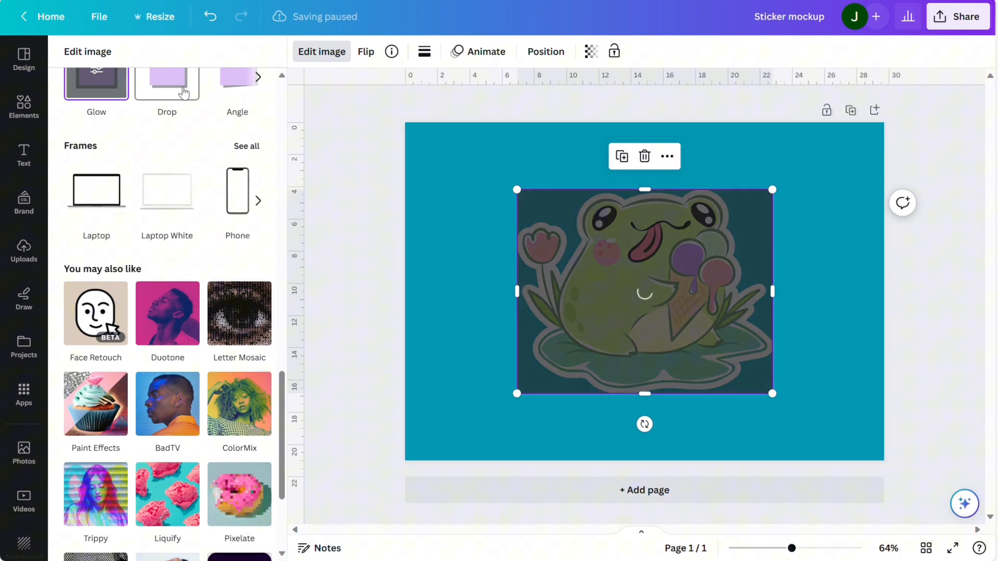
Step: Add a drop shadow to the frog sticker
left_click(167, 97)
type("c")
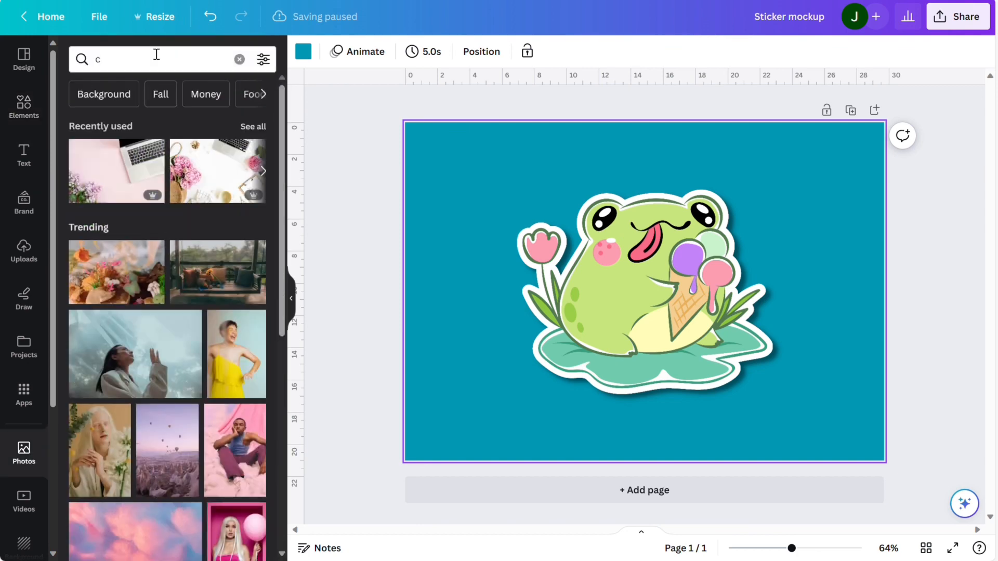
Step: Search photos for 'laptop flatlay' and insert the pink laptop-with-lilacs photo
type("laptop flatlay")
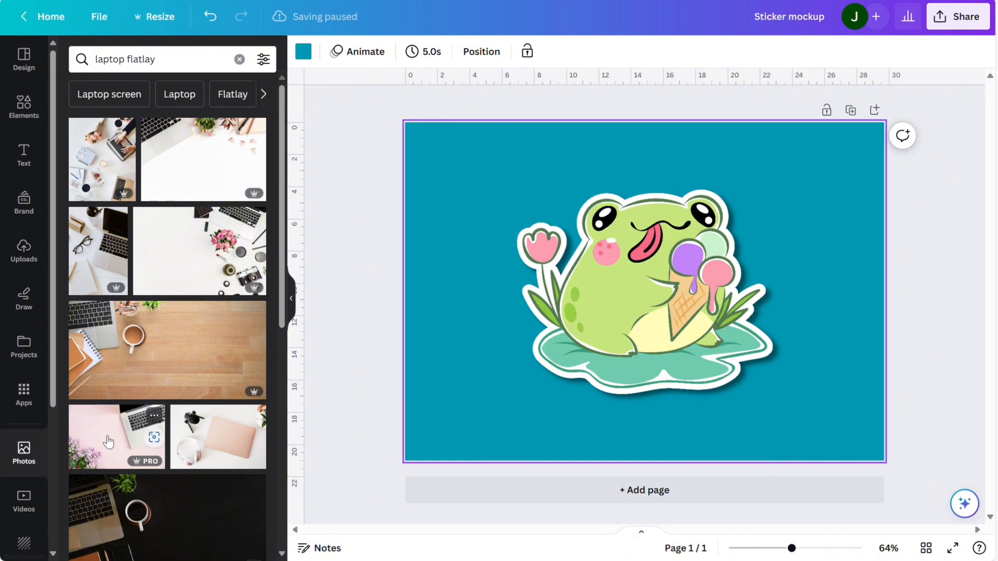
left_click(117, 437)
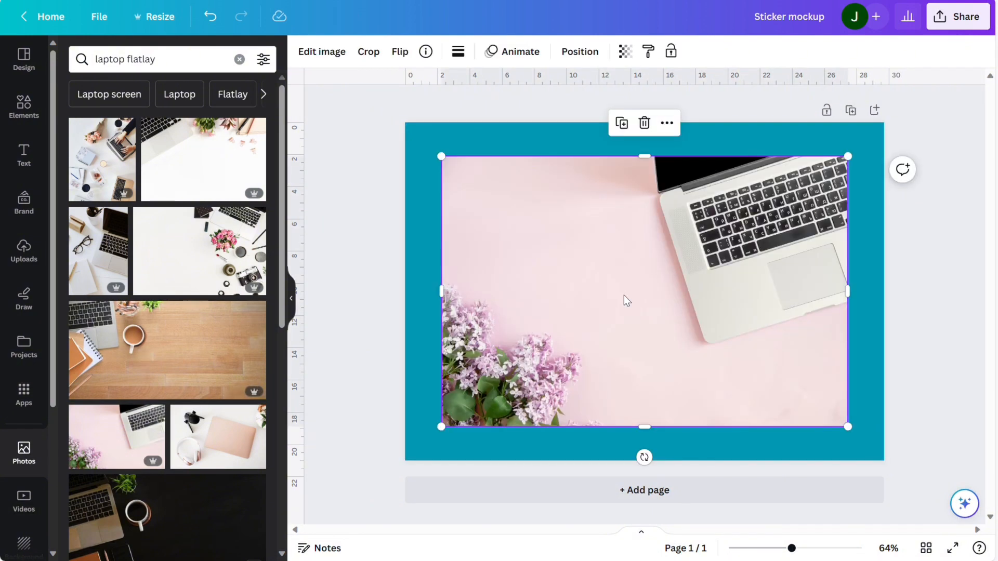
Step: Set the laptop photo as background; shrink, tilt and move the frog near the trackpad
right_click(627, 303)
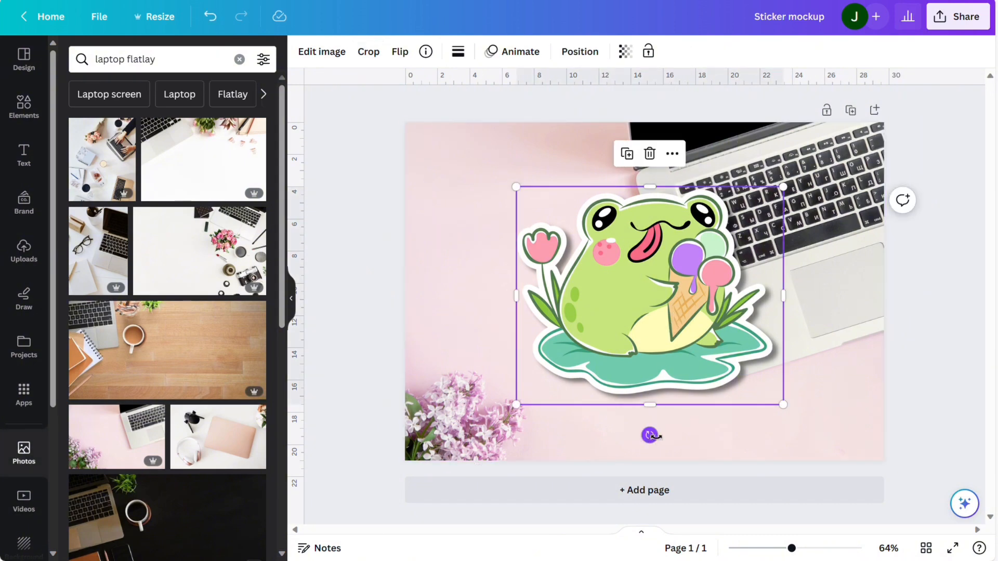
left_click_drag(648, 436, 689, 437)
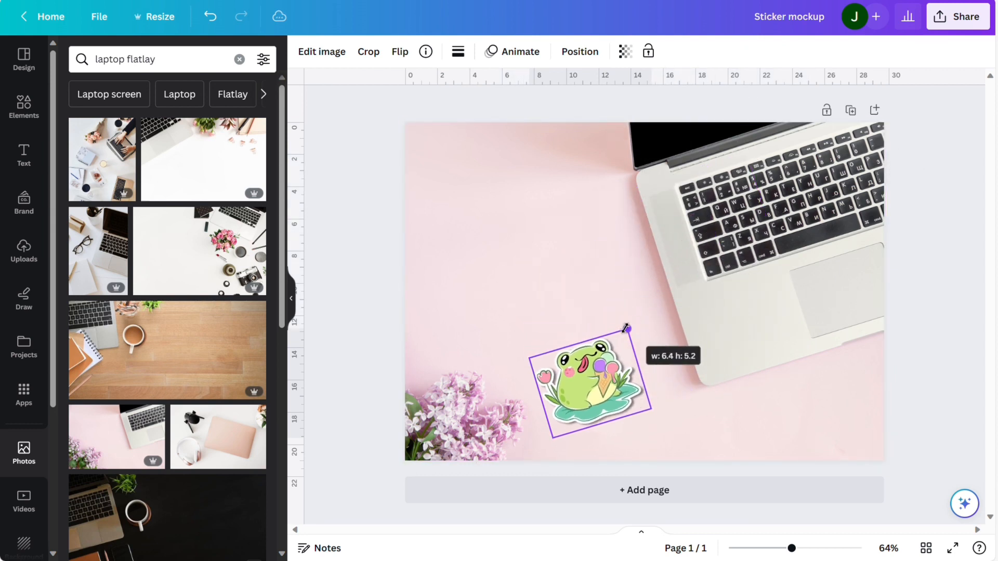
left_click_drag(589, 382, 735, 319)
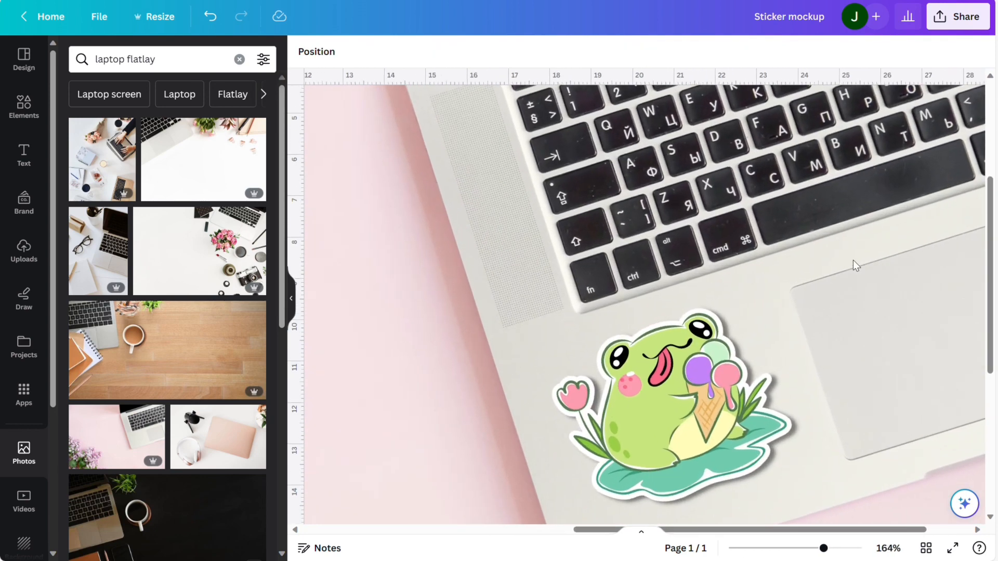
scroll("down", 3)
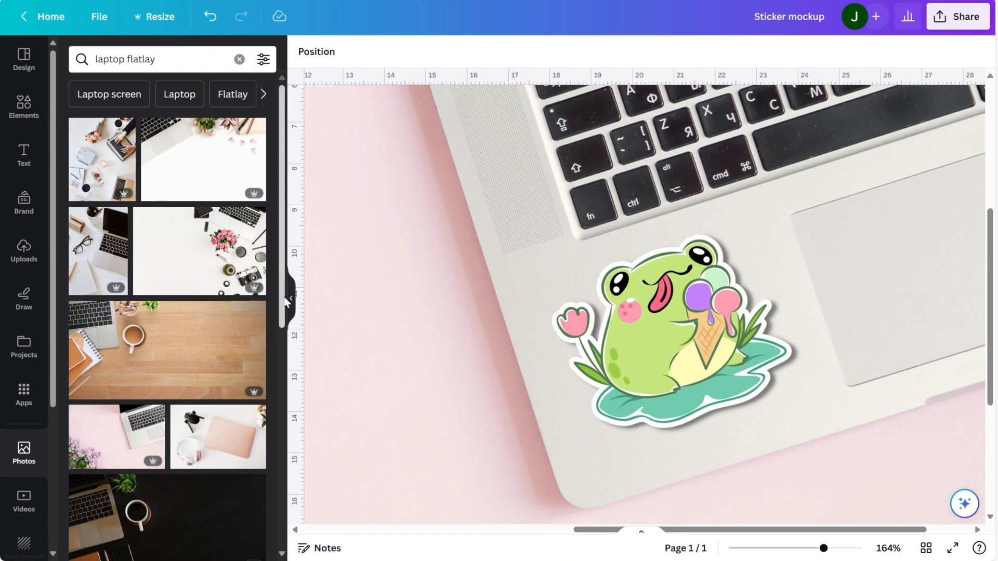